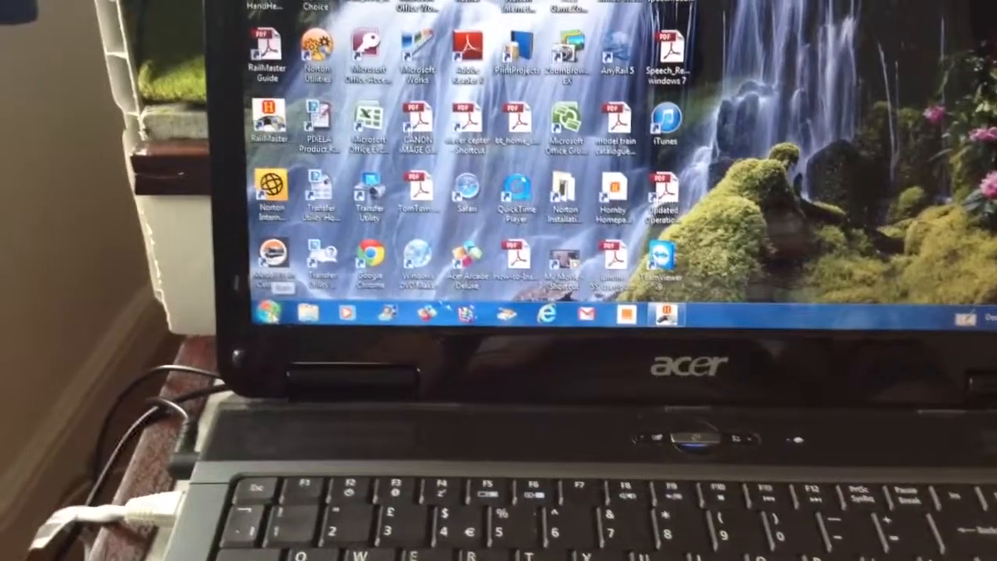
Search the Start menu for "speech" and reach the Speech Recognition Control Panel page
click(273, 311)
text(speech)
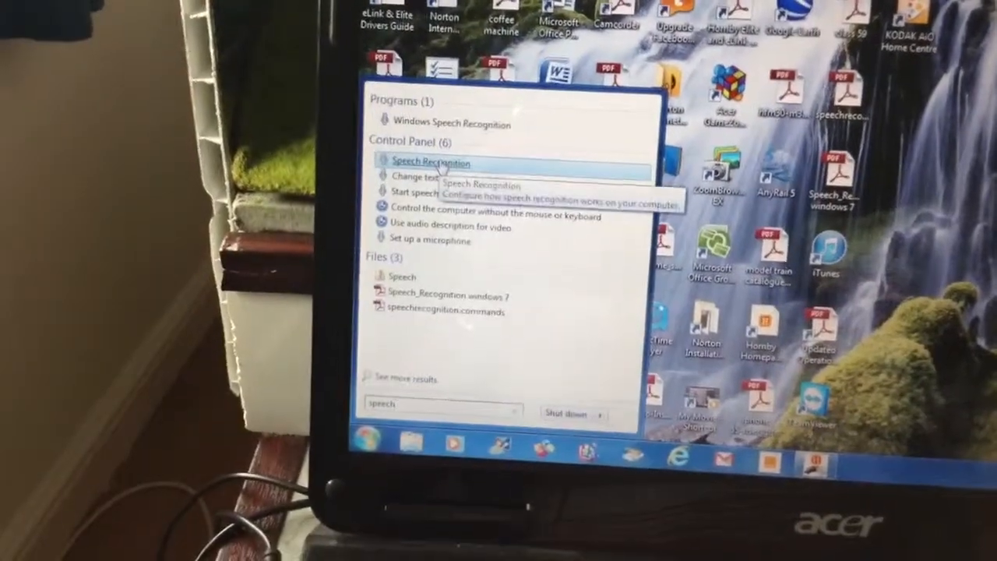
click(430, 162)
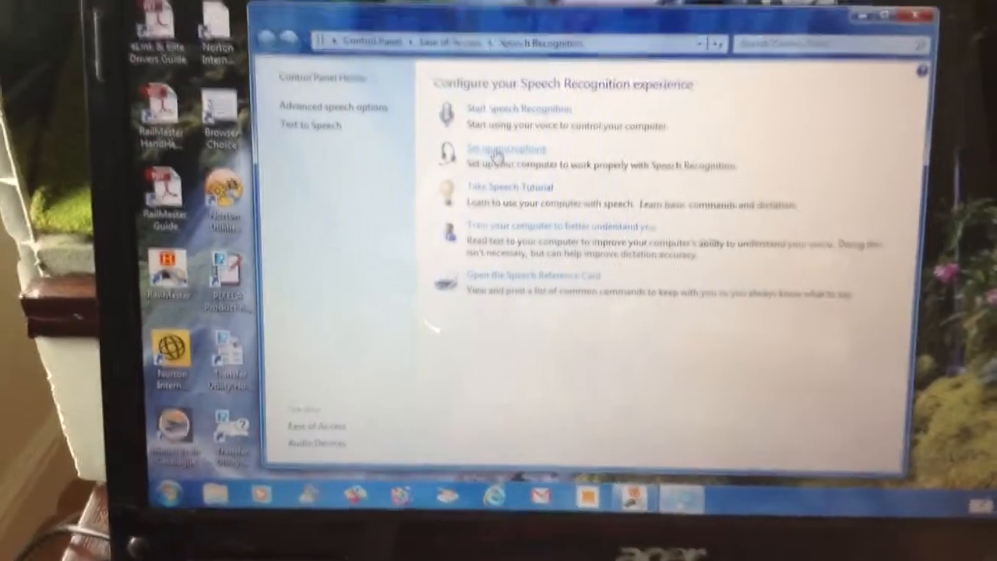
Start microphone setup, choosing Headset Microphone and continuing to the placement instructions
click(505, 150)
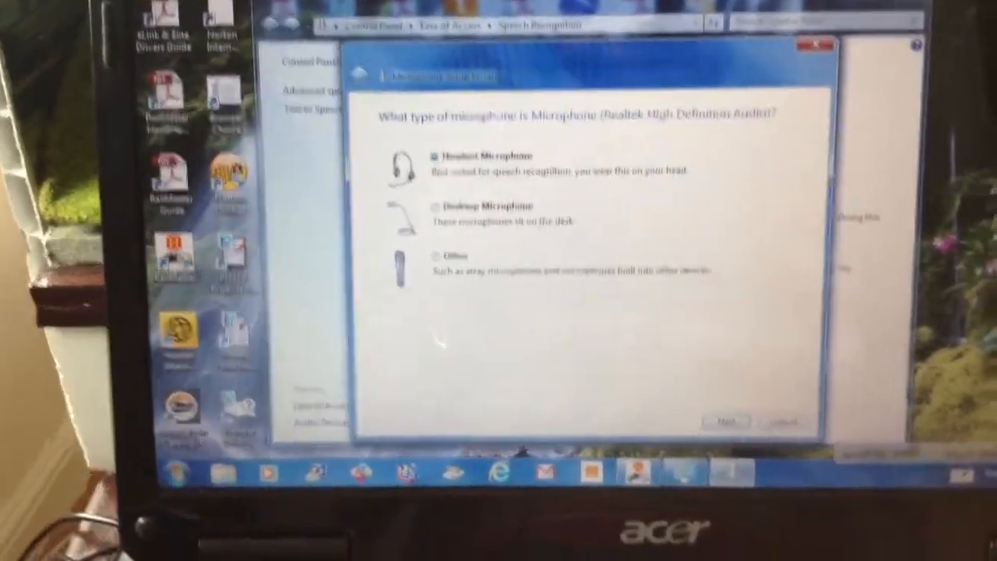
click(724, 421)
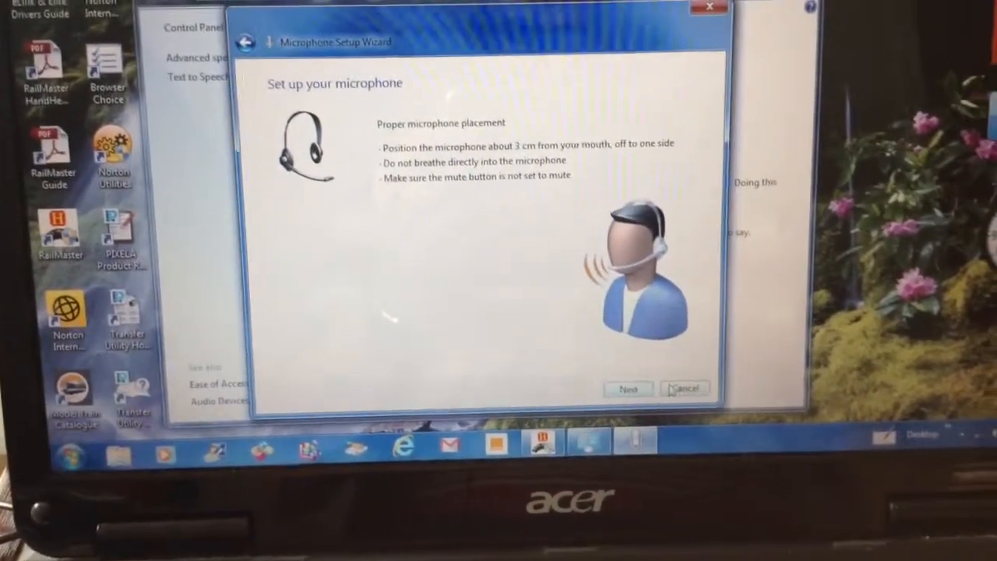
click(627, 388)
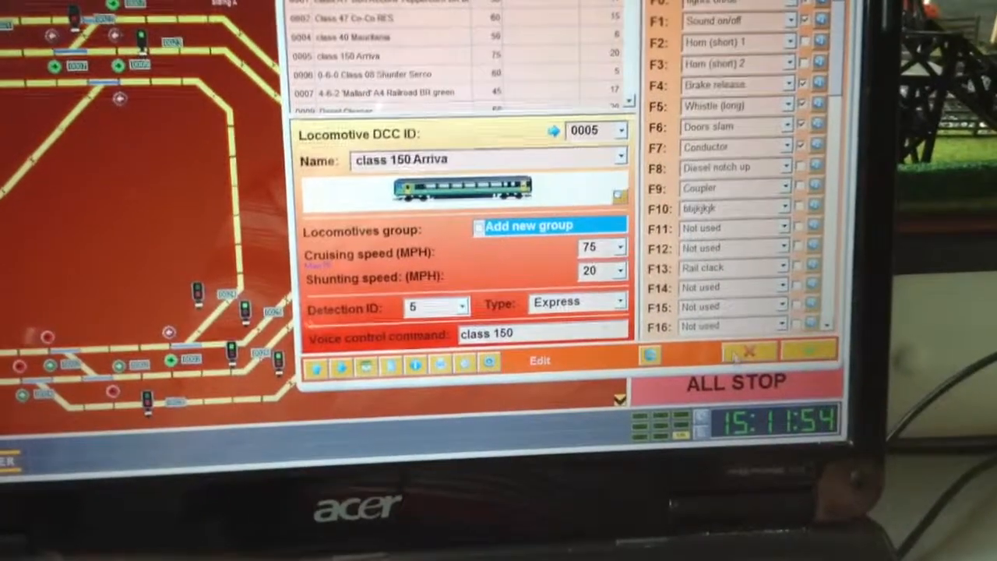
Close the class 150 Arriva locomotive details, abandoning unsaved changes
click(744, 352)
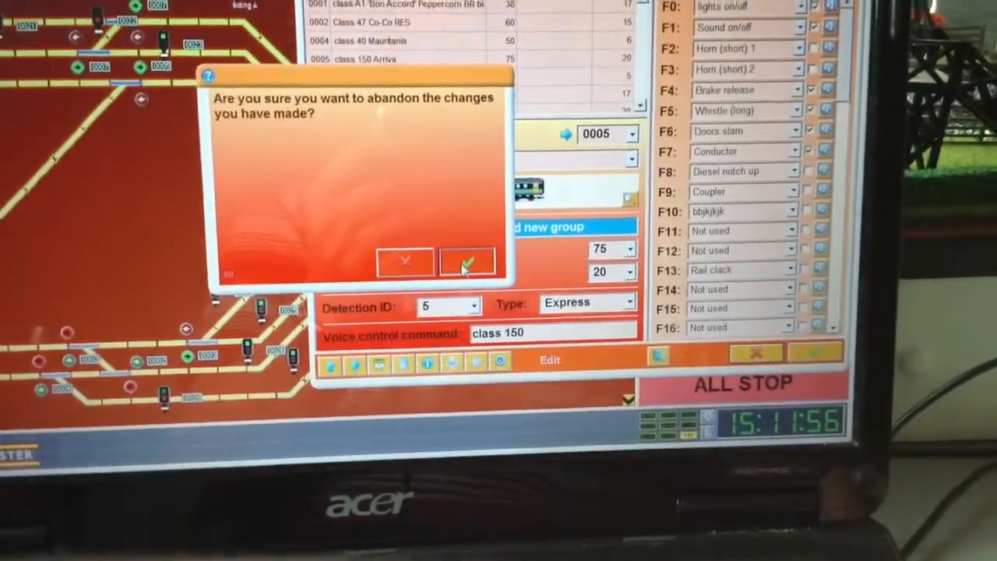
click(467, 261)
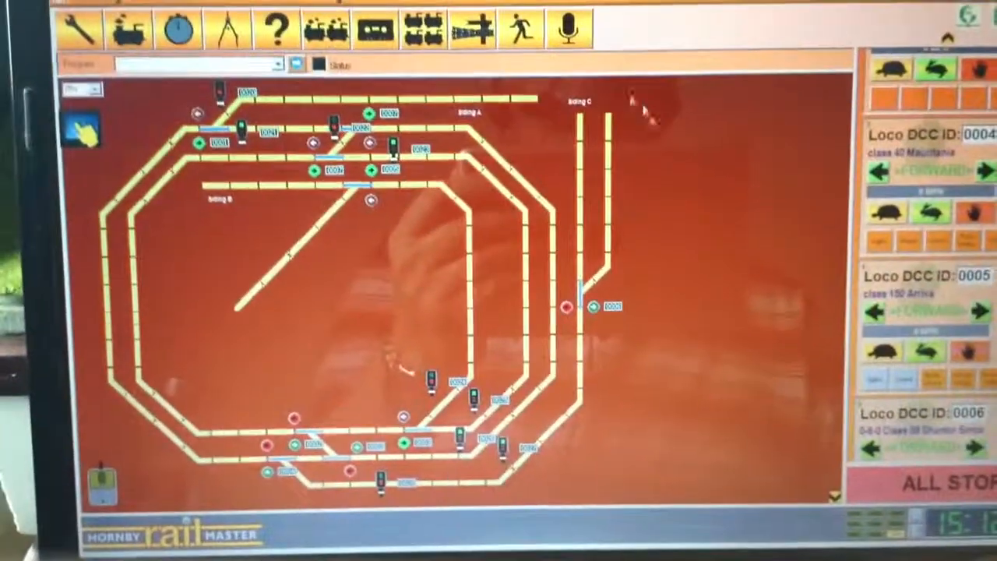
Turn on toolbar voice control so saying "class 150" selects the class 150 Arriva
click(556, 28)
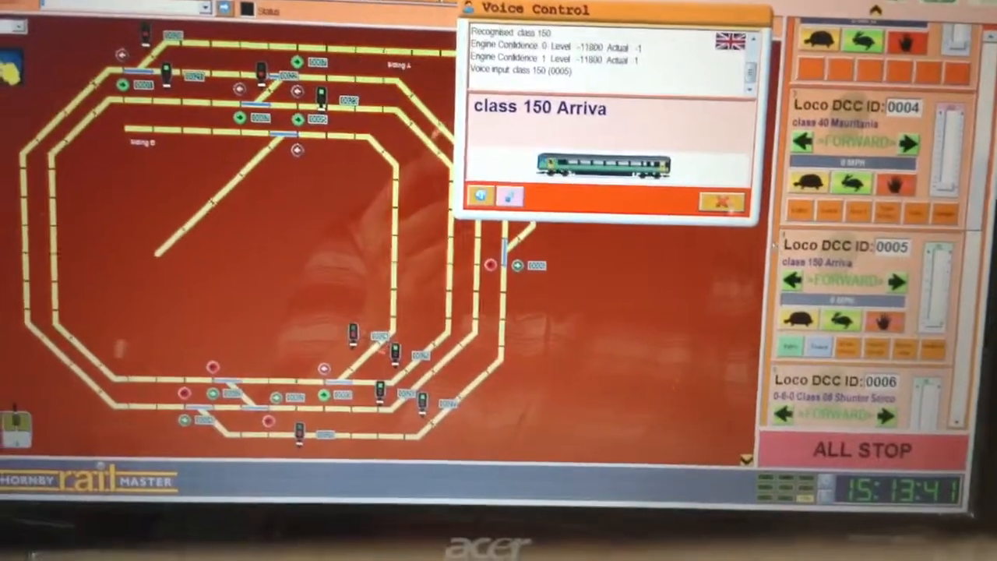
Open the Speech Dictionary from the Speech Recognition bar's right-click menu
click(722, 201)
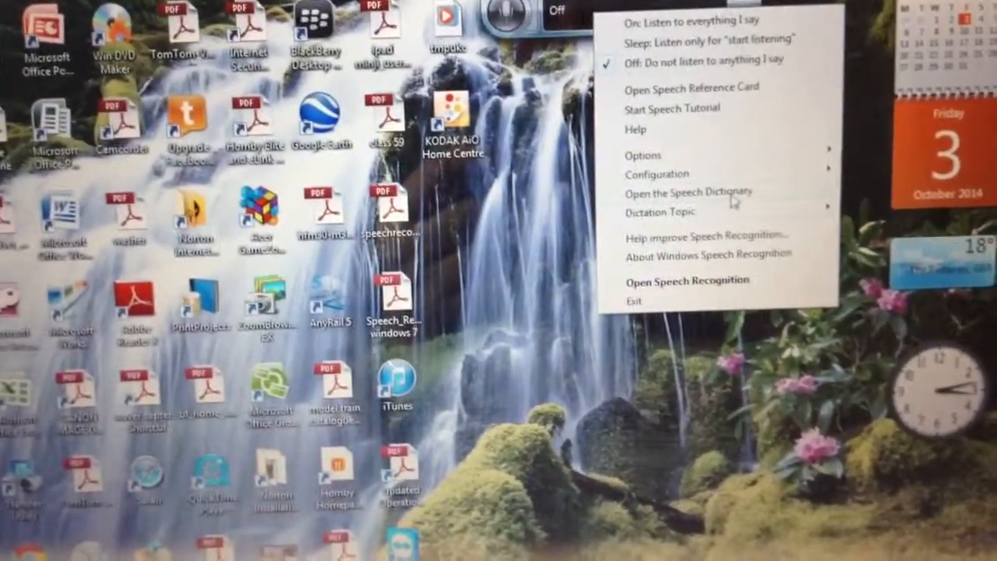
click(691, 193)
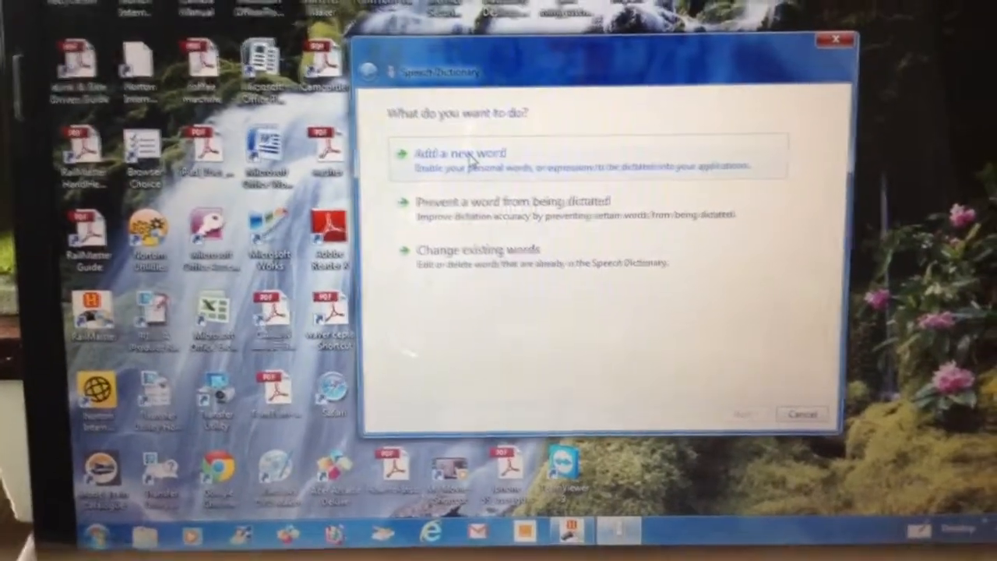
Add the new word "hello" with Record a pronunciation upon Finish ticked
click(460, 153)
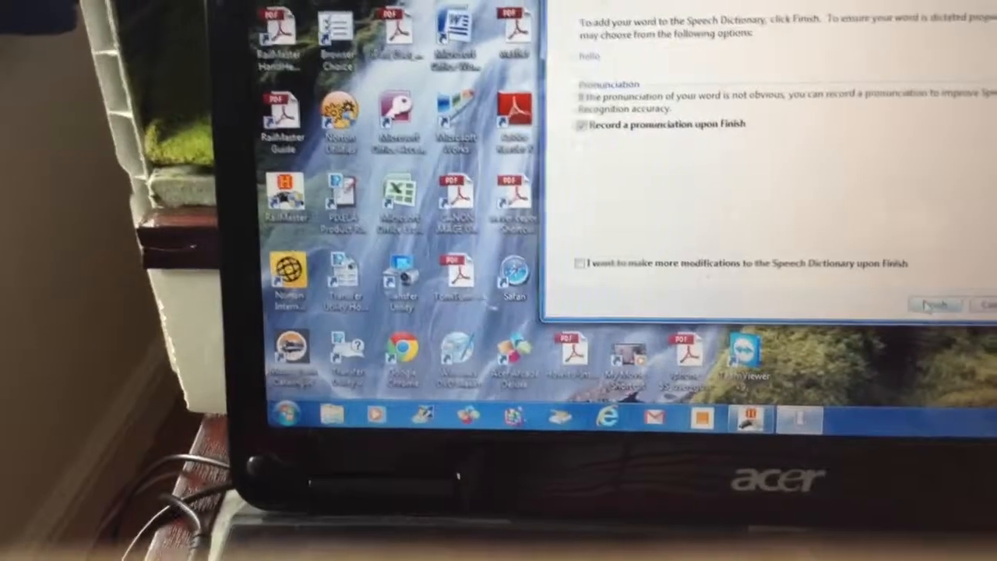
click(934, 302)
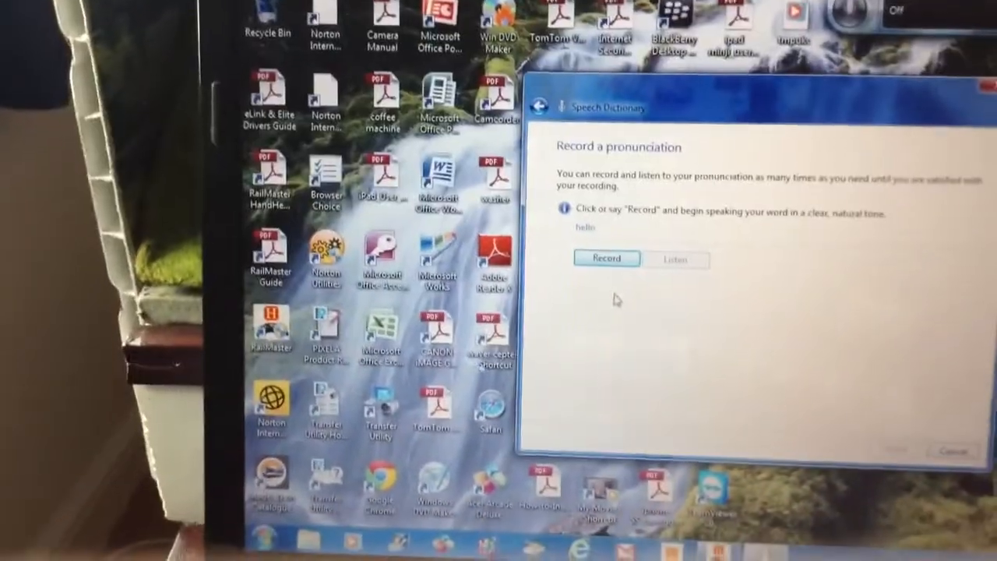